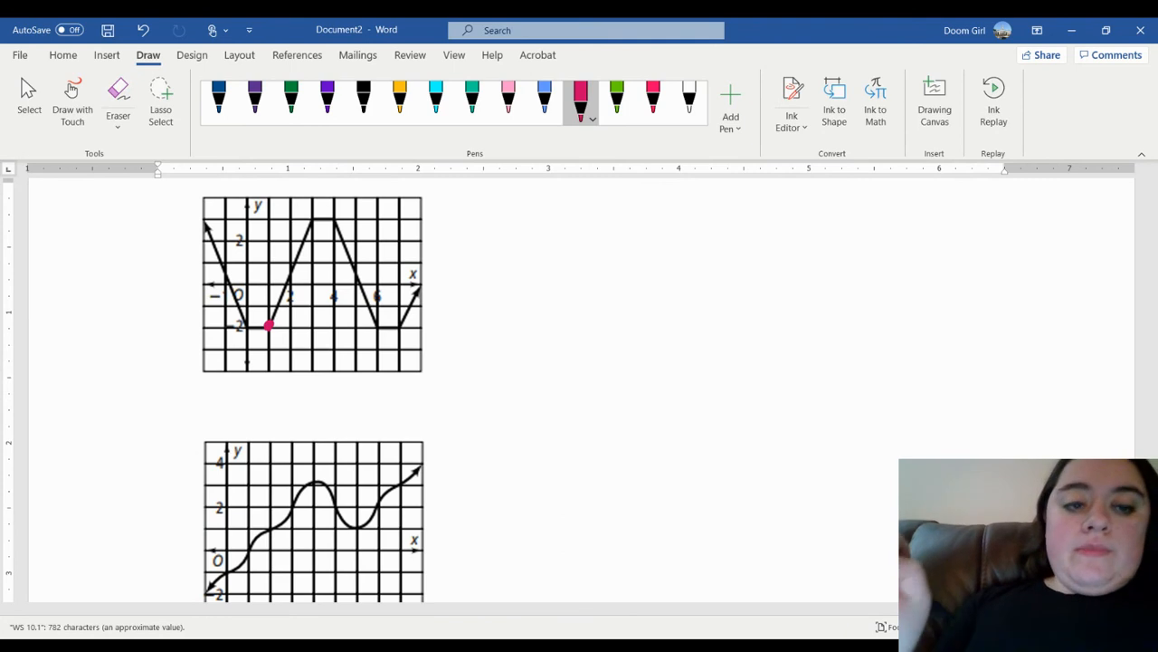
Select the teal pen from the Draw tab's Pens gallery
{"action": "left_click", "coordinate": [470, 100]}
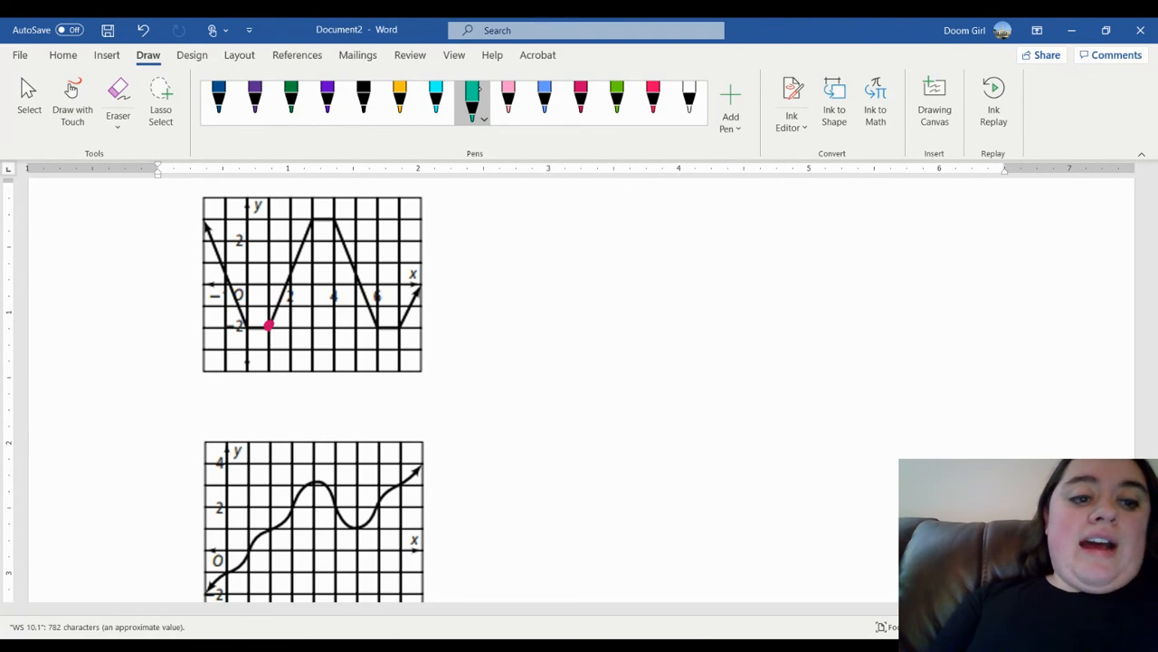
Trace one cycle of the first graph in teal, bracket it below and write 'cycle'
{"action": "left_click_drag", "start_coordinate": [269, 325], "coordinate": [292, 264]}
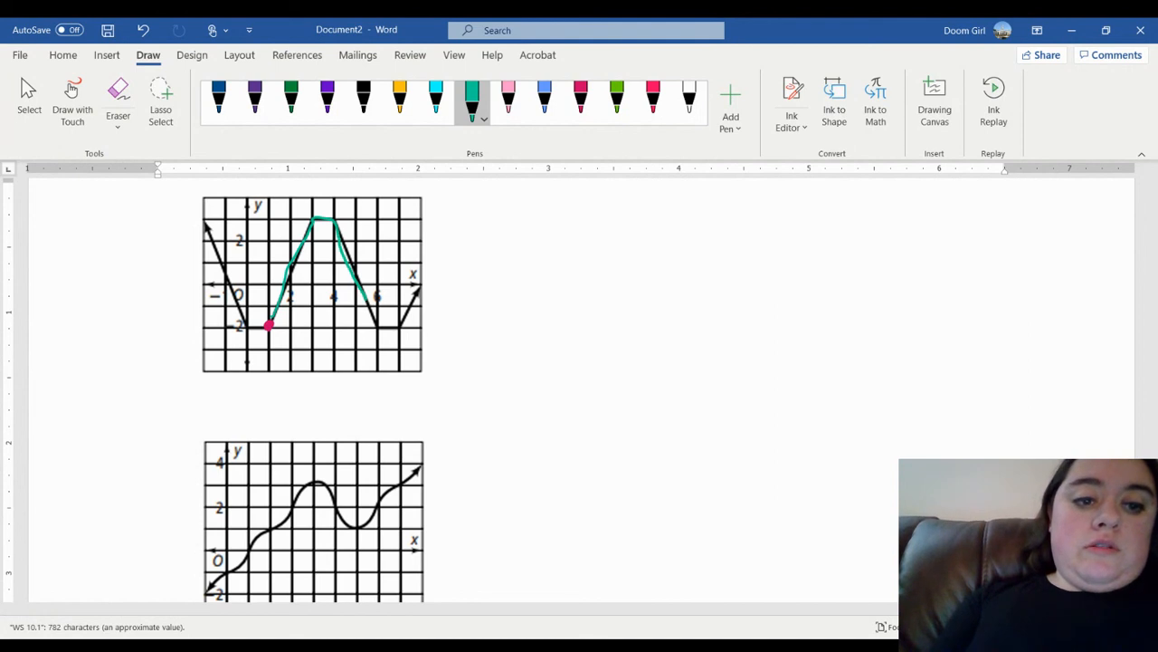
{"action": "left_click_drag", "start_coordinate": [377, 297], "coordinate": [399, 324]}
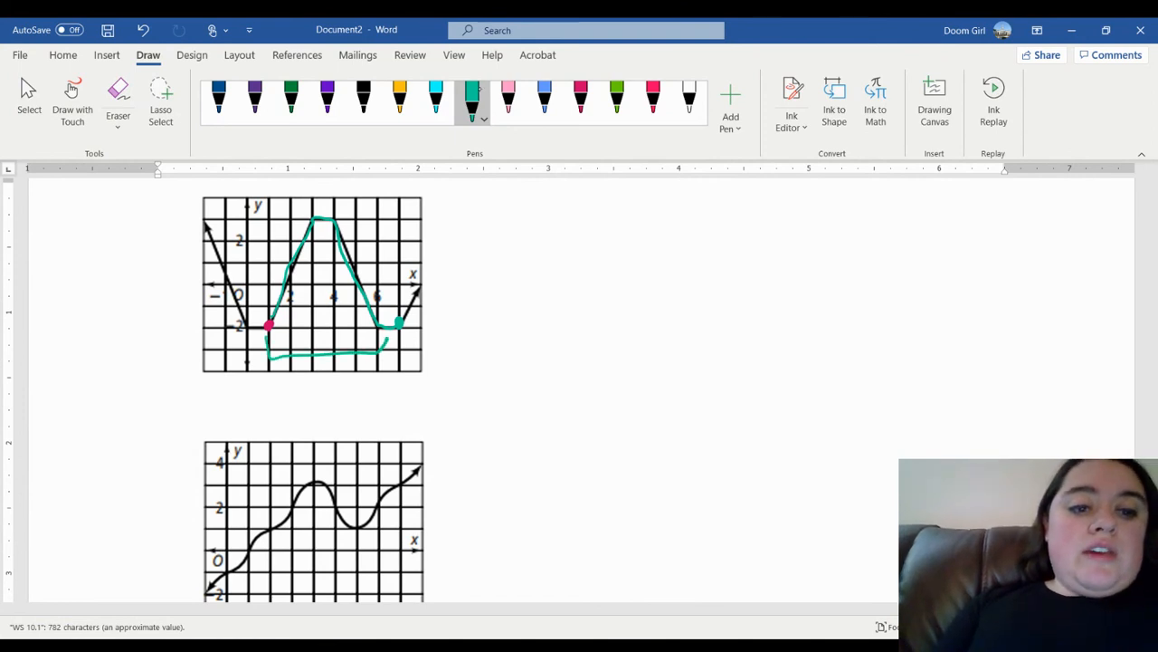
{"action": "left_click_drag", "start_coordinate": [335, 362], "coordinate": [335, 389]}
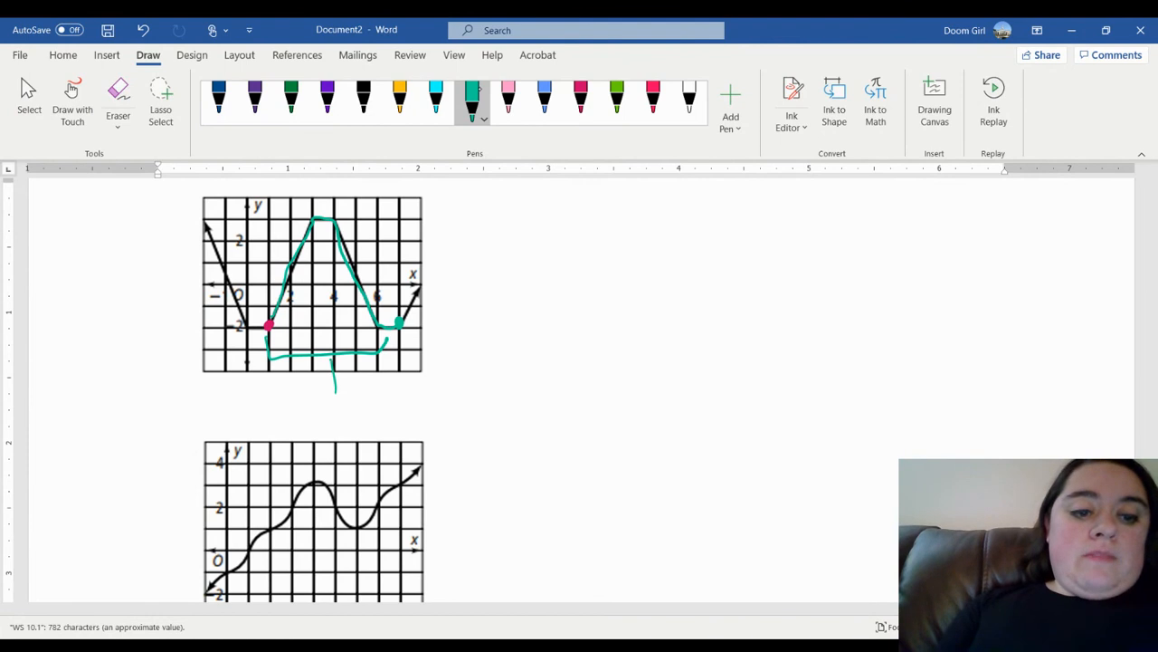
{"action": "left_click_drag", "start_coordinate": [347, 390], "coordinate": [383, 407]}
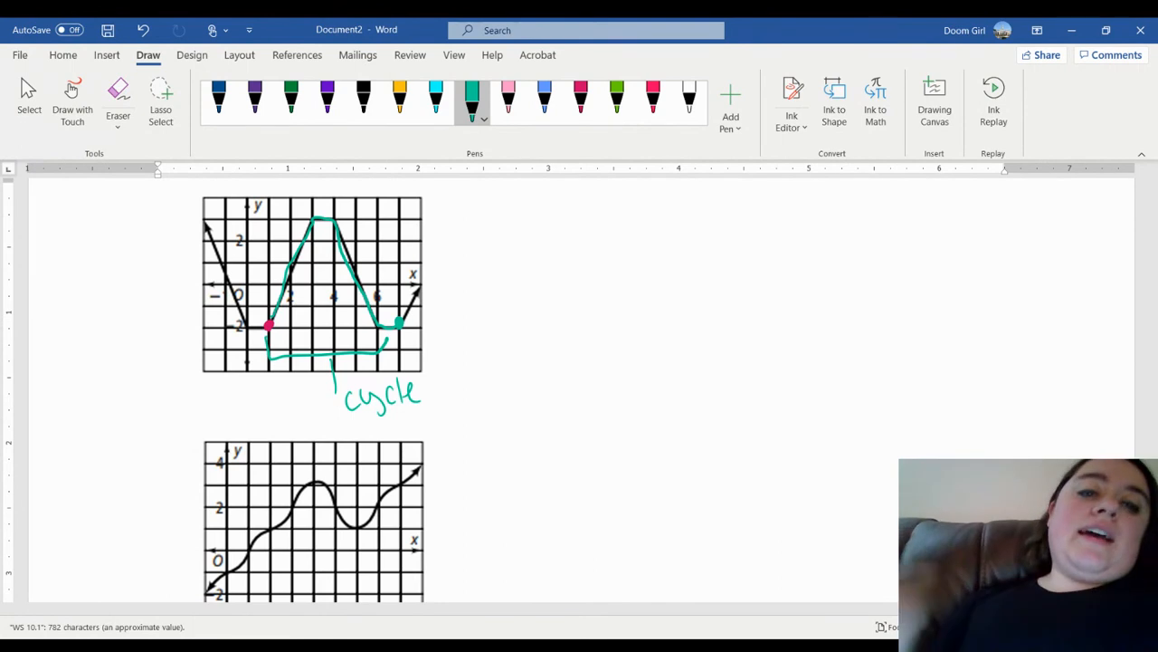
Write 'Periodic' in blue beside the first graph, then pick the pink pen
{"action": "left_click", "coordinate": [543, 100]}
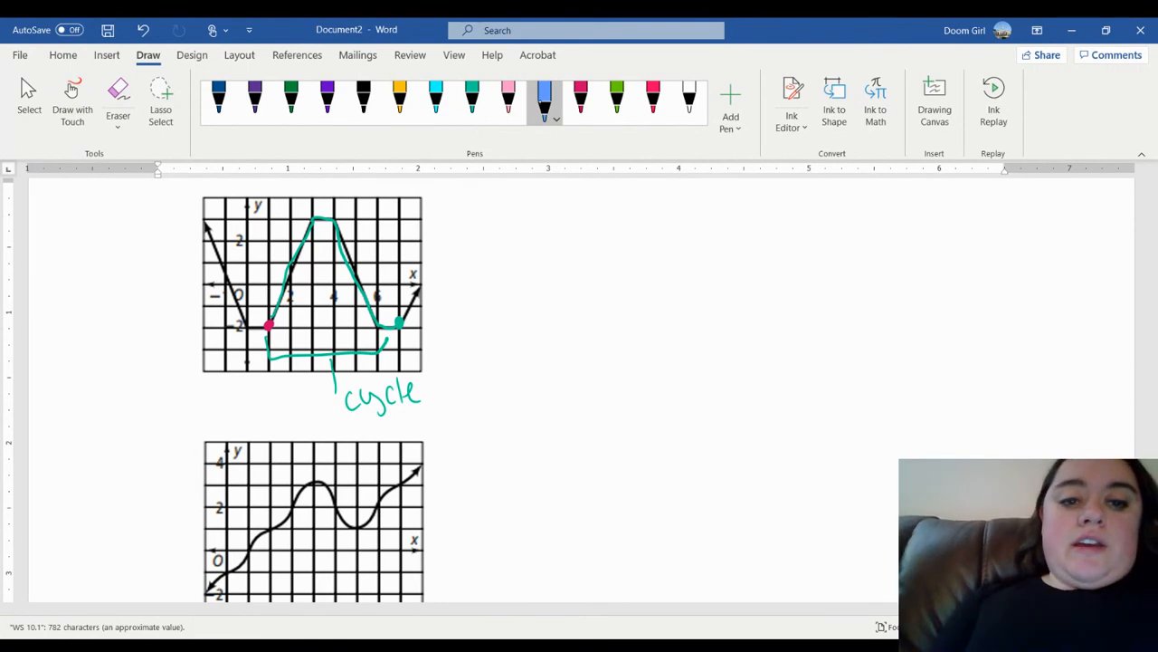
{"action": "left_click_drag", "start_coordinate": [443, 236], "coordinate": [516, 253]}
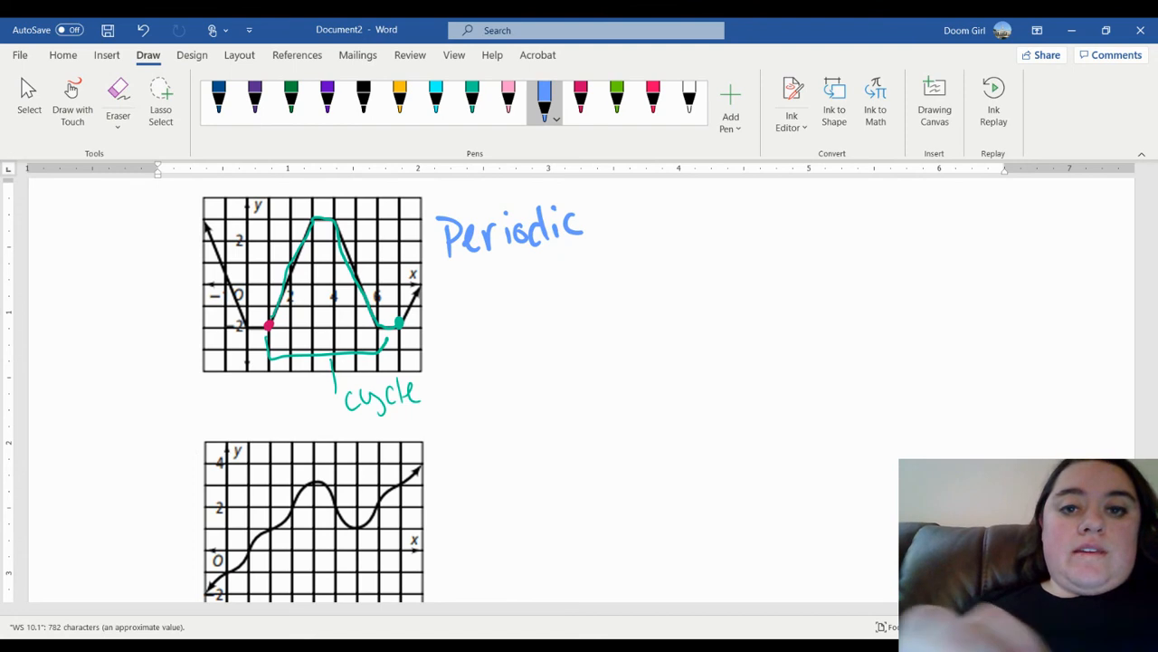
{"action": "left_click", "coordinate": [578, 100]}
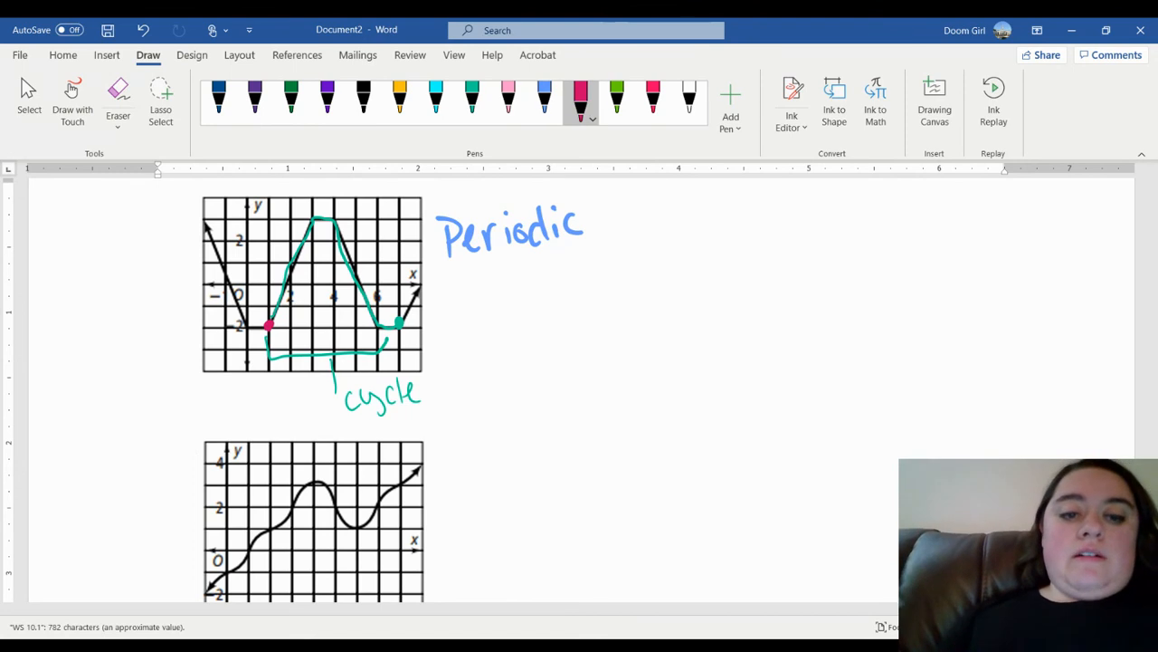
Mark a pink start dot on the second graph and trace its wavy curve in teal
{"action": "scroll", "scroll_direction": "down", "scroll_amount": 3}
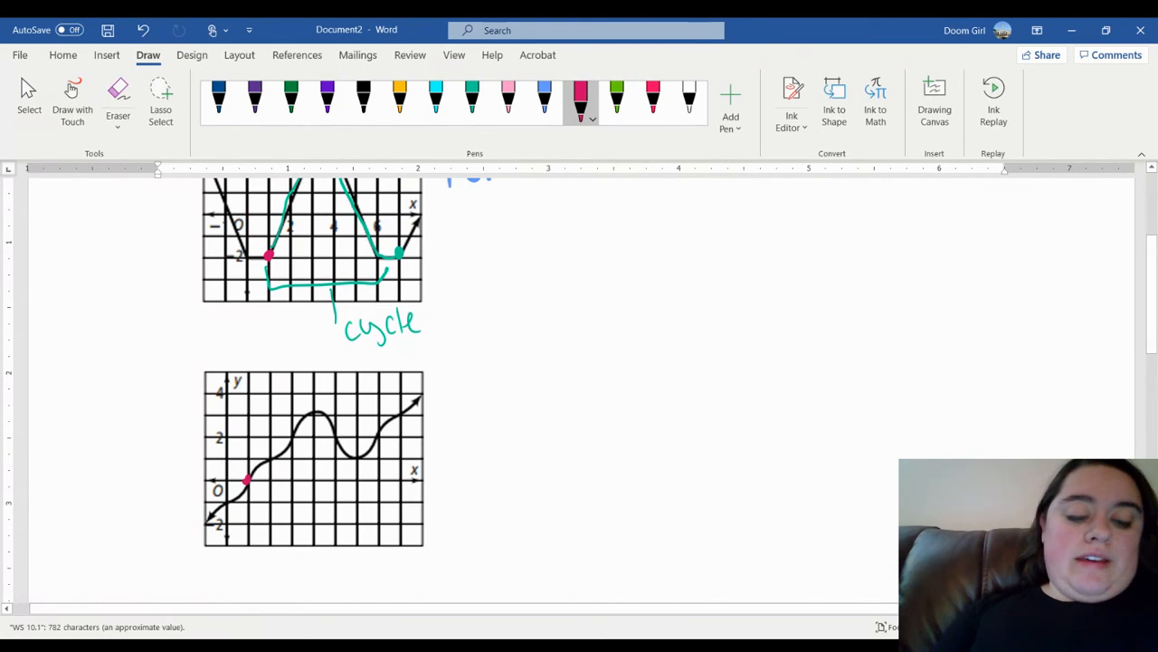
{"action": "left_click", "coordinate": [470, 99]}
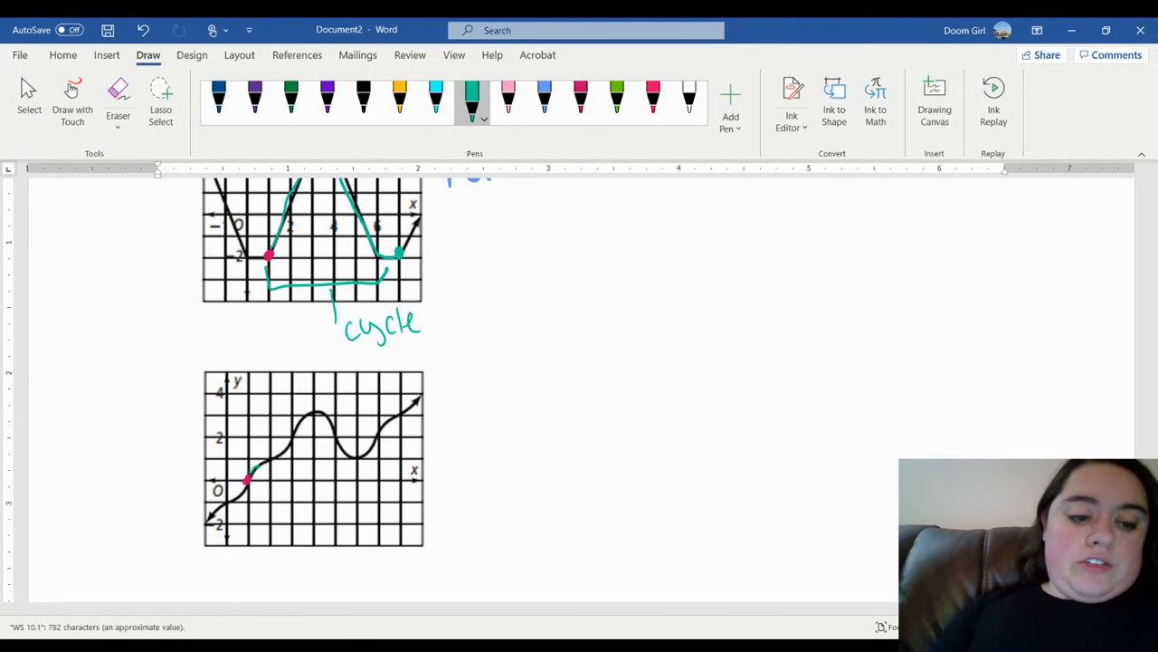
{"action": "left_click_drag", "start_coordinate": [250, 480], "coordinate": [304, 426]}
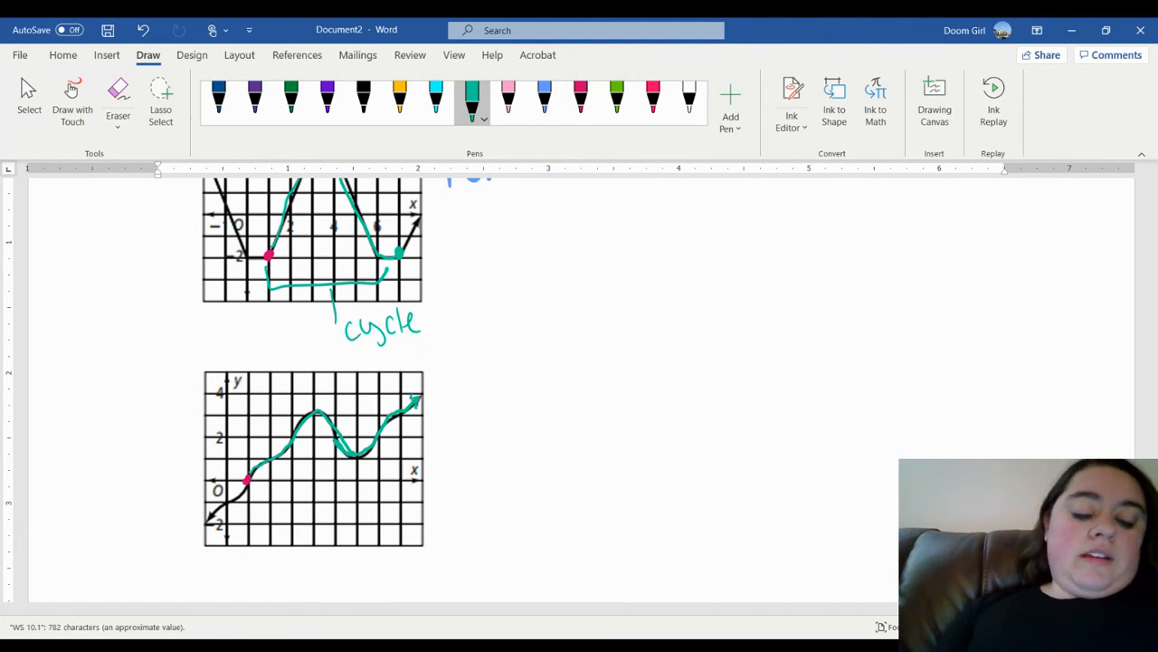
{"action": "left_click", "coordinate": [543, 94]}
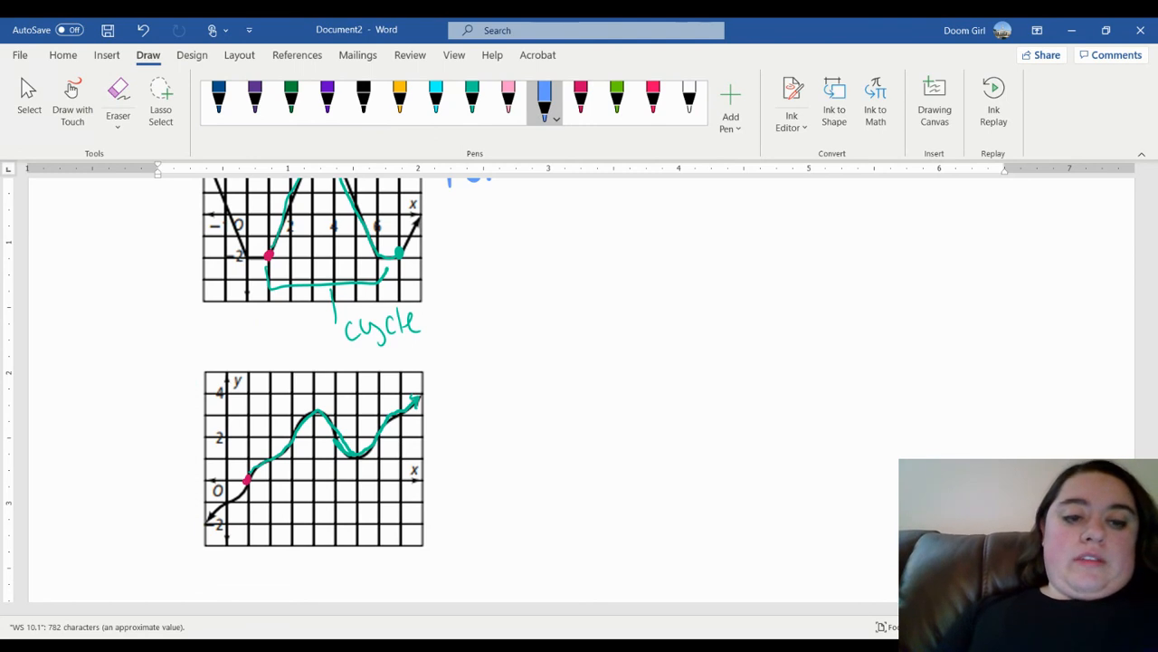
Write 'No repeated cycles' and 'Not periodic' in blue beside the second graph, underlining Not
{"action": "left_click_drag", "start_coordinate": [446, 400], "coordinate": [446, 433]}
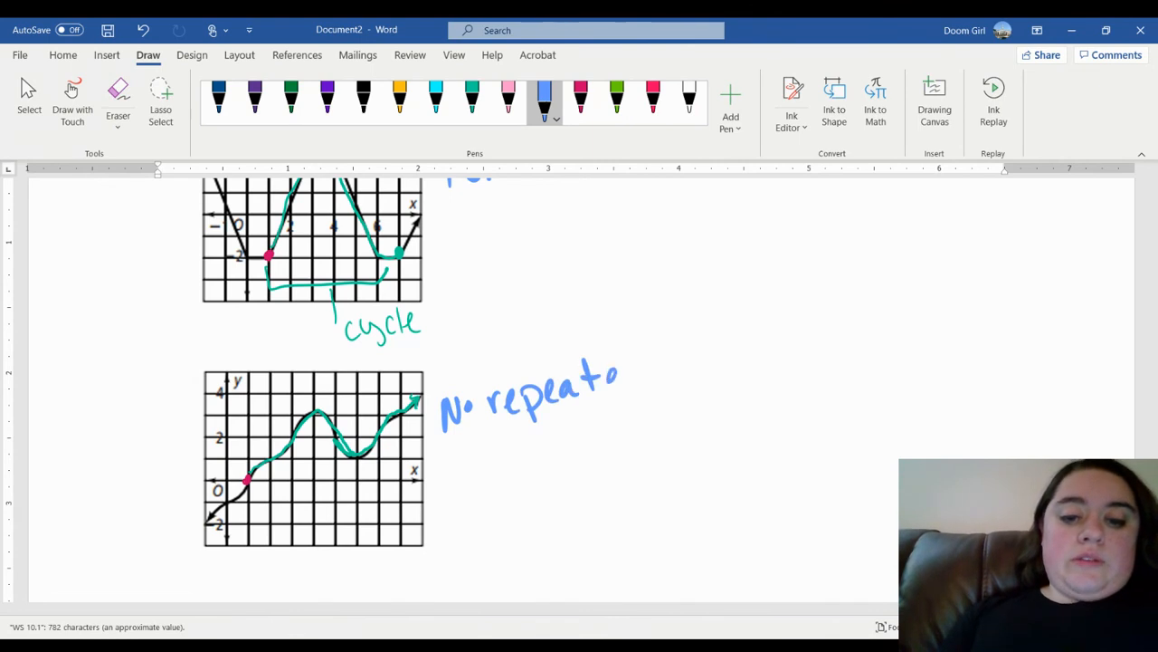
{"action": "left_click_drag", "start_coordinate": [615, 380], "coordinate": [643, 417]}
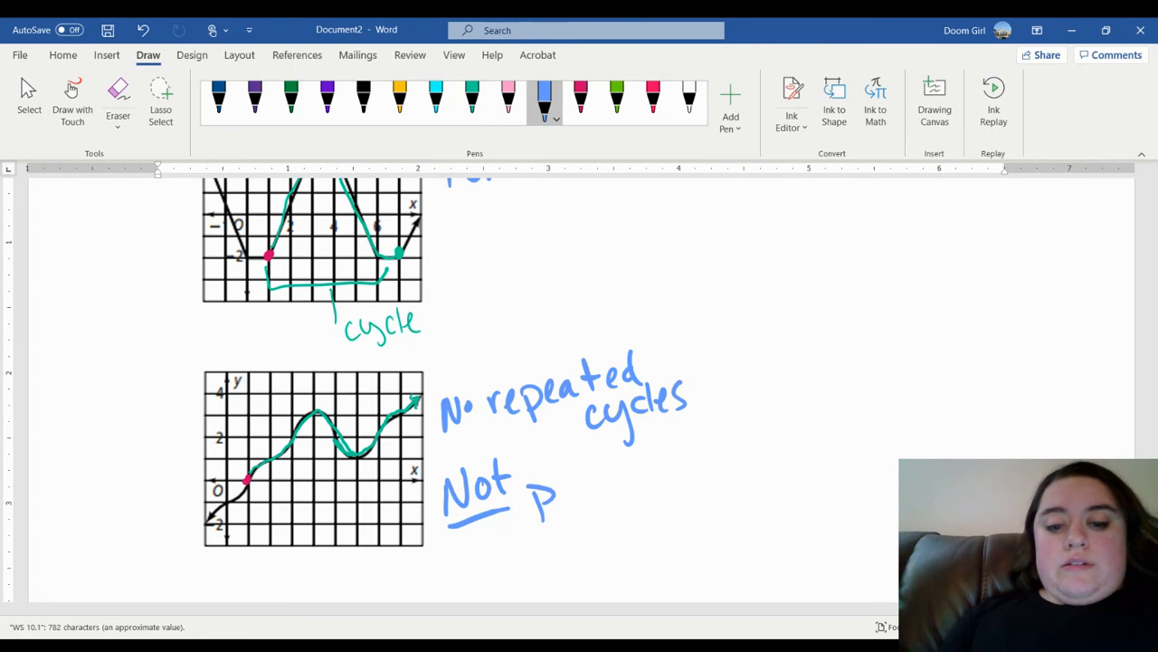
{"action": "left_click_drag", "start_coordinate": [558, 492], "coordinate": [624, 492]}
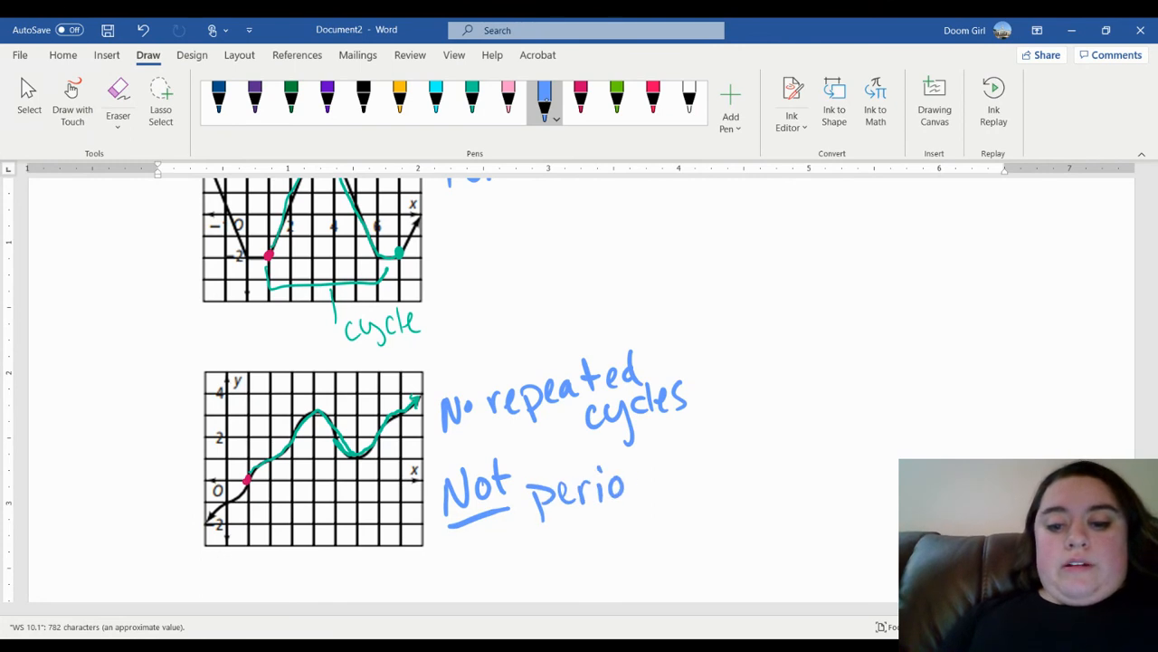
{"action": "left_click_drag", "start_coordinate": [625, 492], "coordinate": [684, 492]}
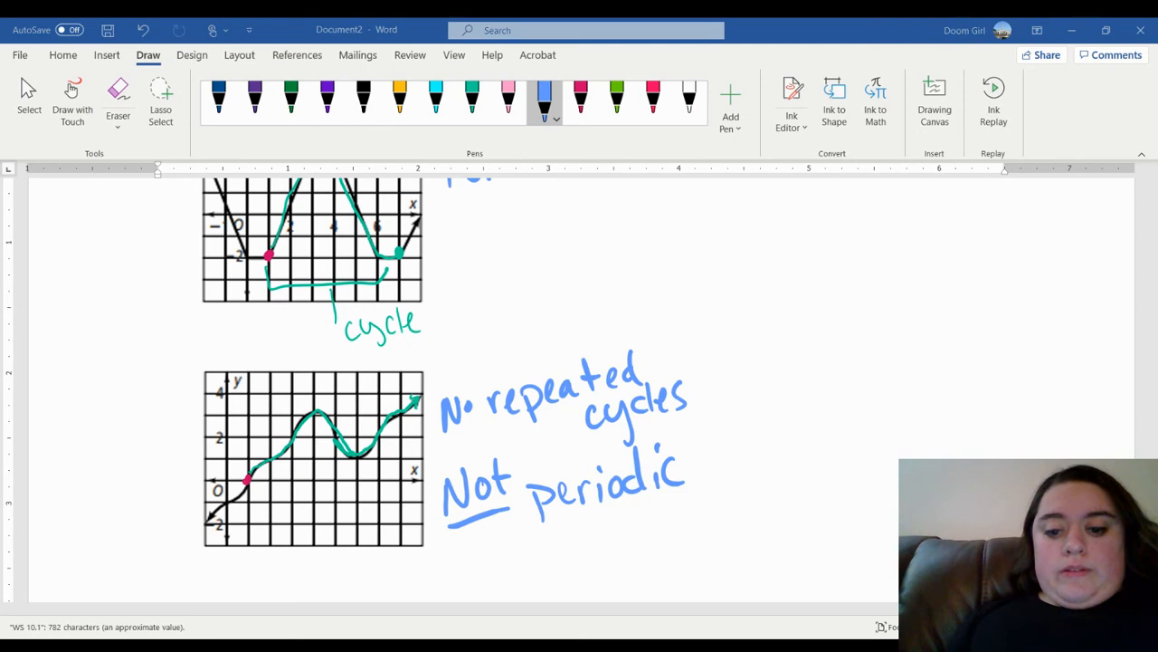
{"action": "mouse_move", "coordinate": [648, 565]}
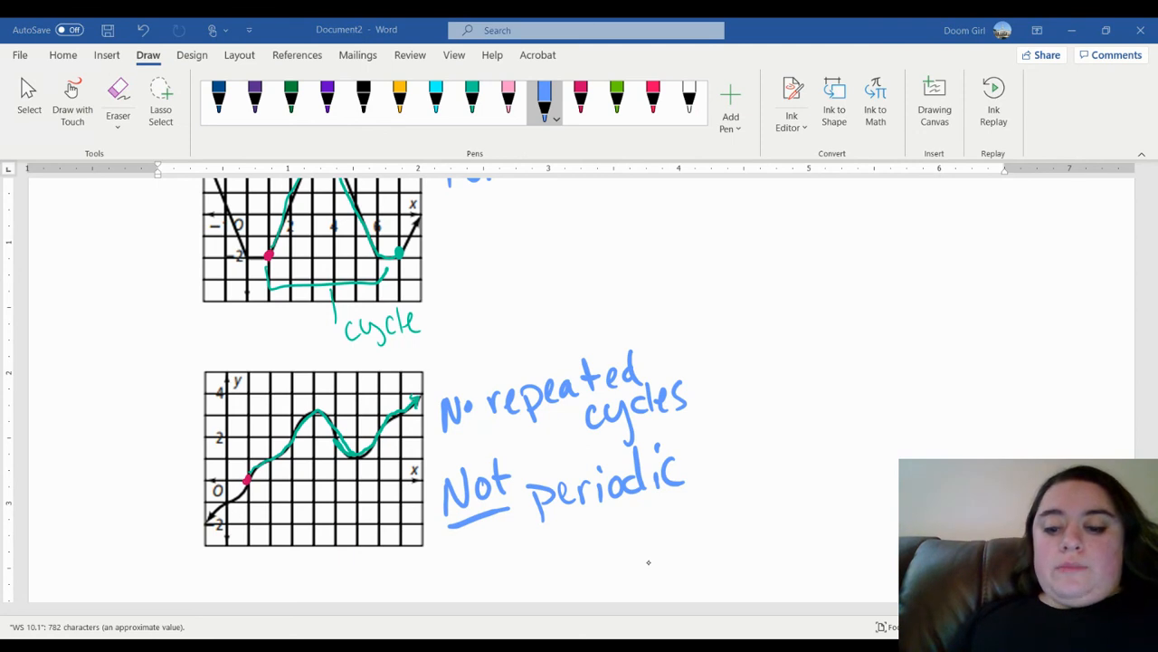